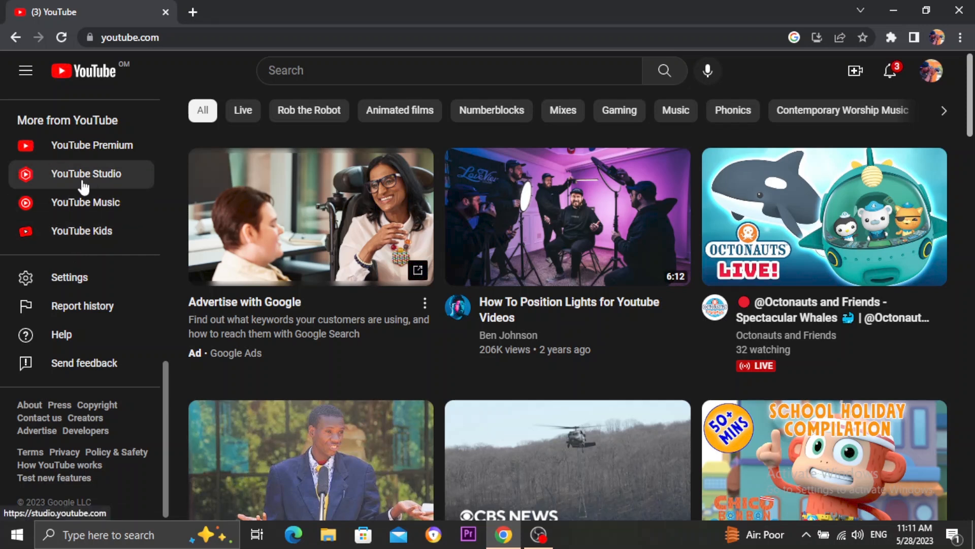
Step: Launch YouTube Studio from the YouTube sidebar, landing on the channel dashboard
left_click(86, 174)
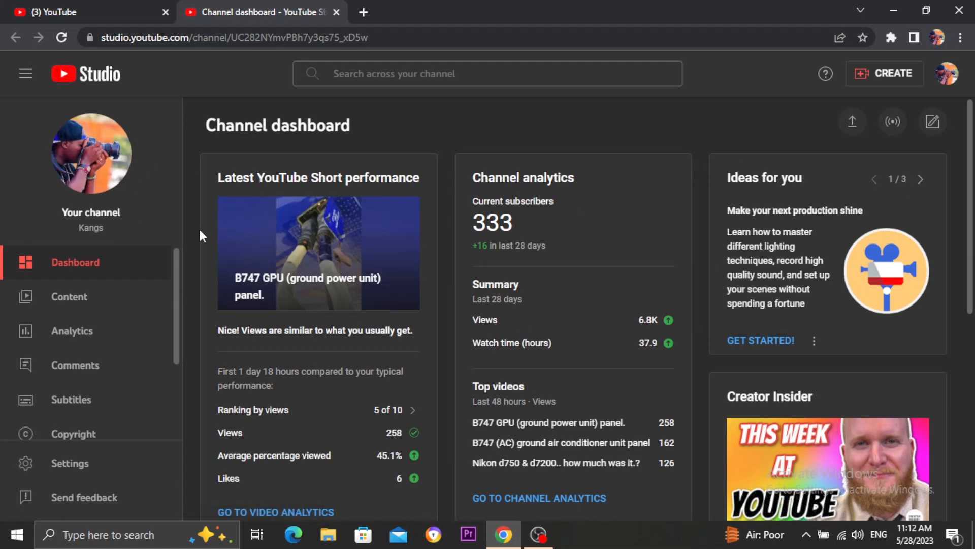
Step: Reach the Audio library from the Studio left navigation to list free music tracks
scroll("down", 3)
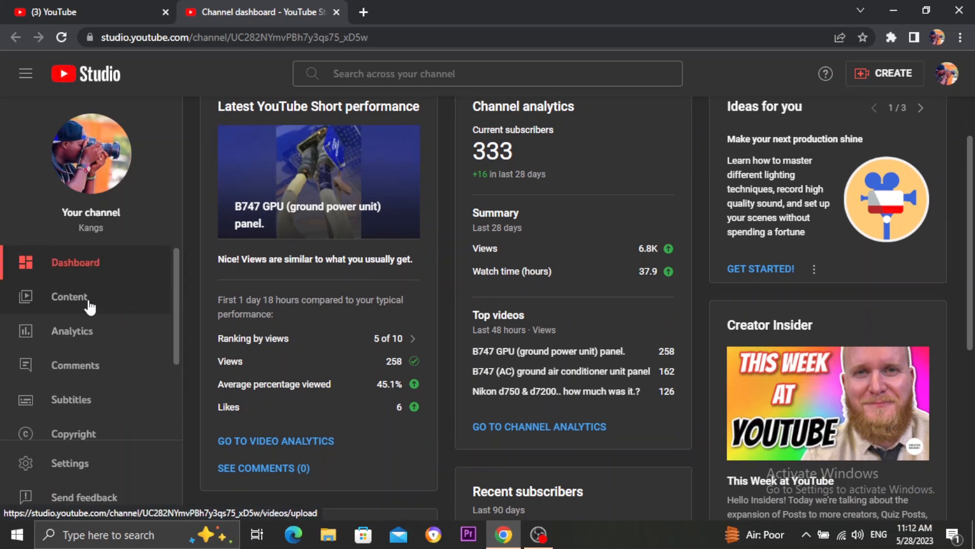
scroll("down", 3)
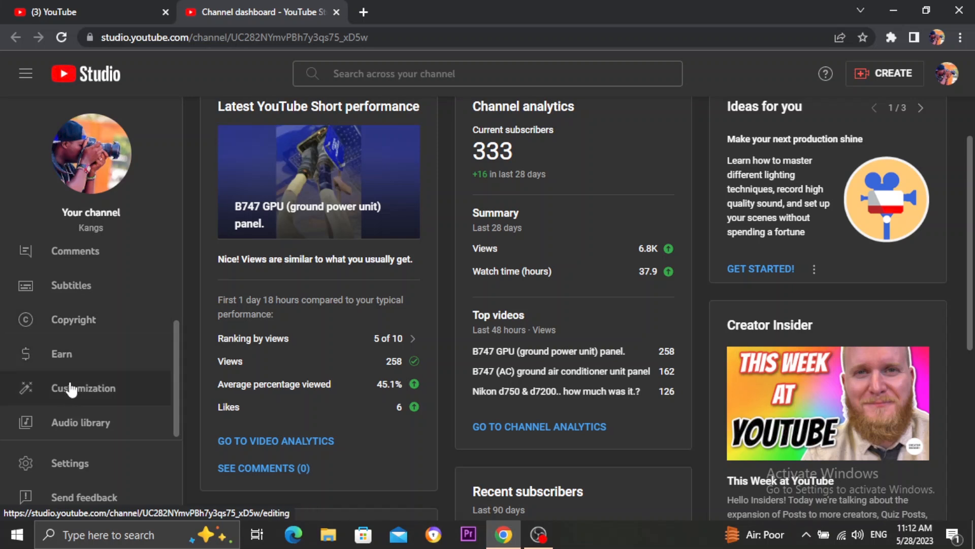
mouse_move(80, 422)
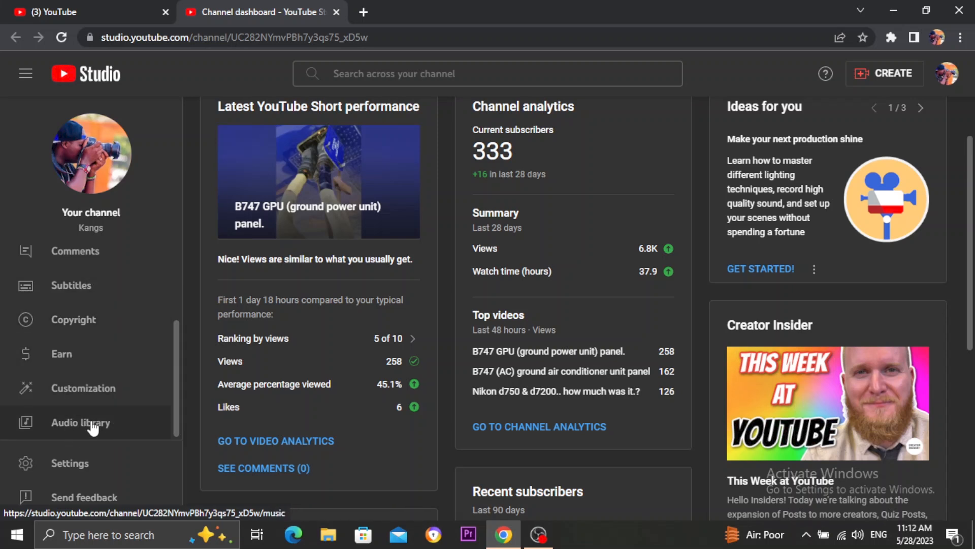
mouse_move(112, 427)
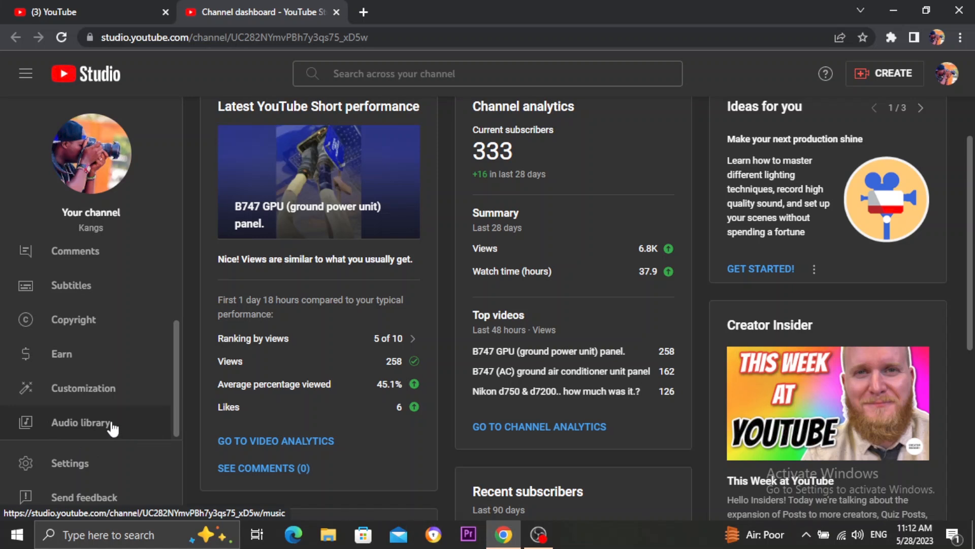
left_click(79, 423)
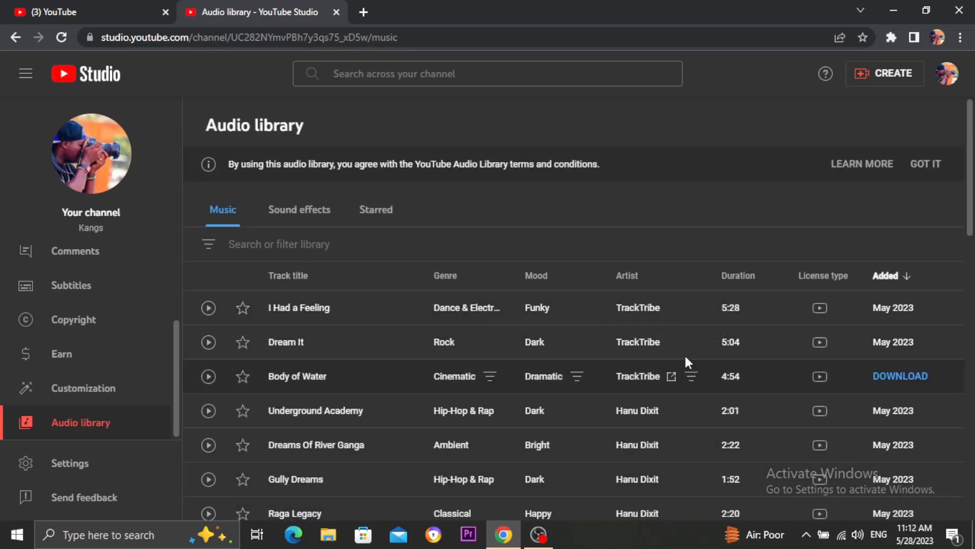
scroll("down", 3)
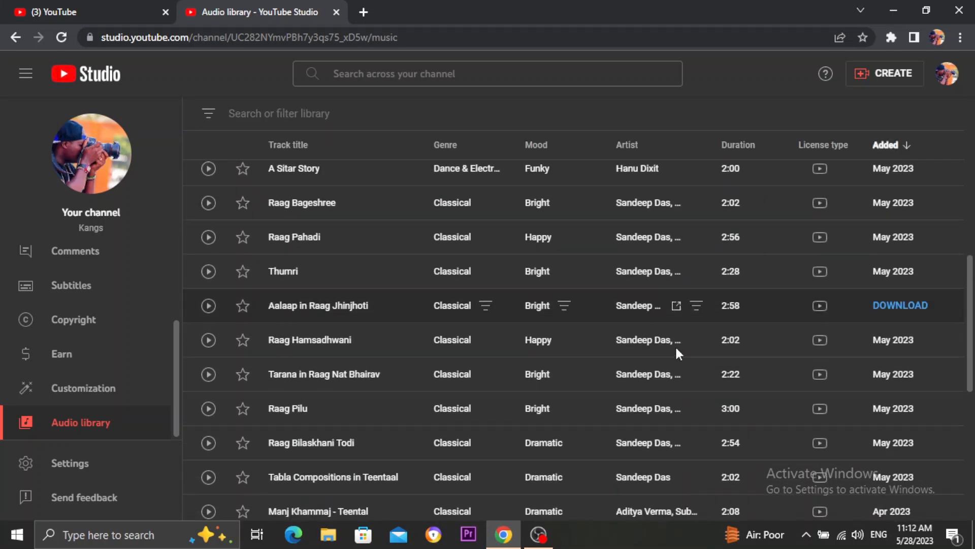
scroll("down", 3)
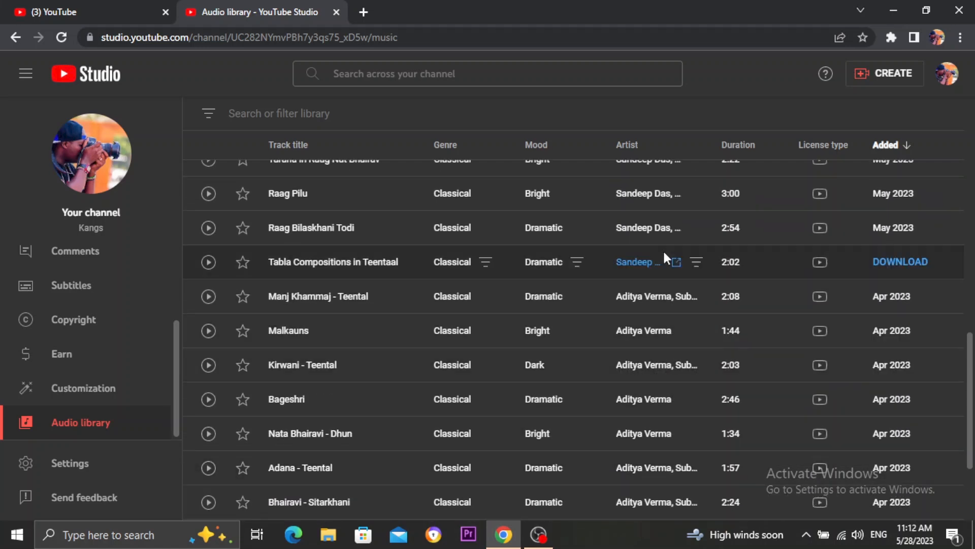
mouse_move(659, 260)
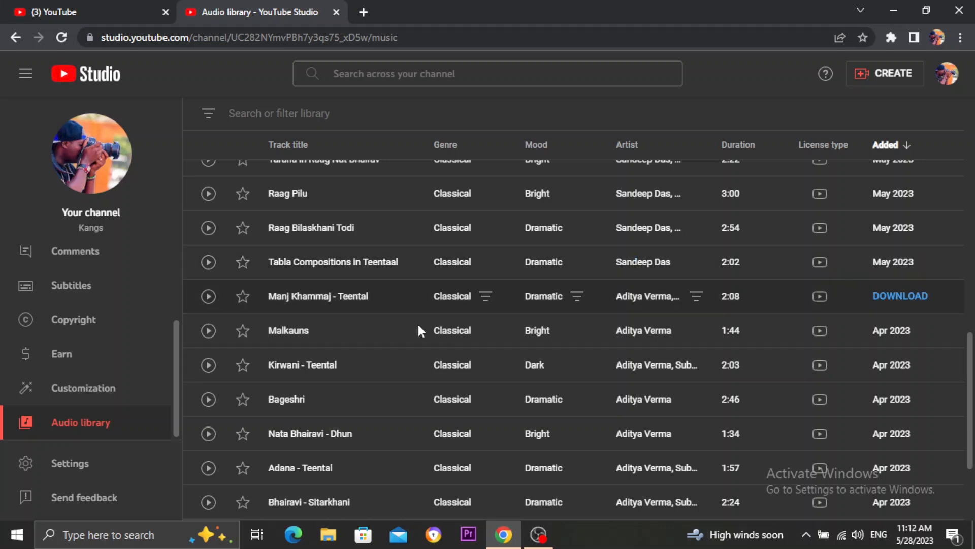
scroll("up", 3)
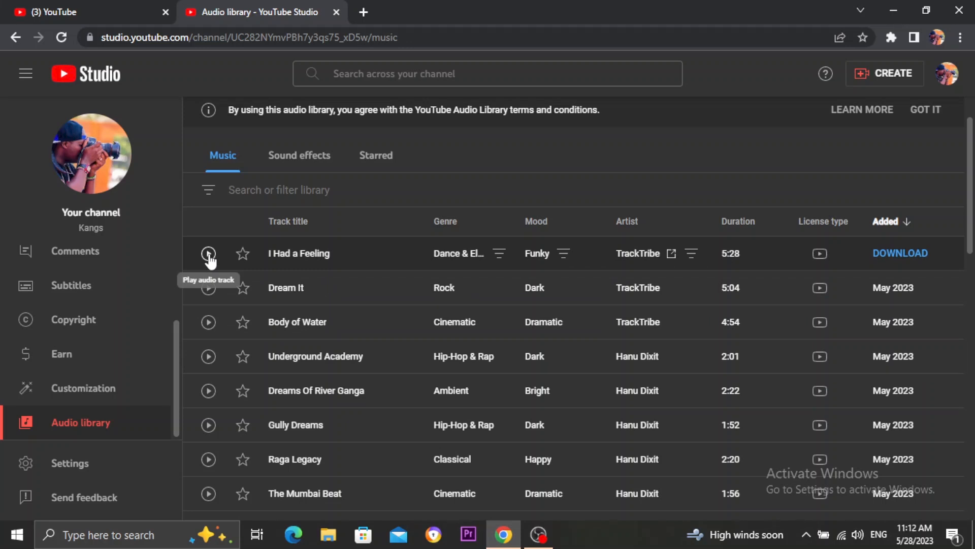
Step: Play the TrackTribe track 'I Had a Feeling' briefly and pause it at 0:02
left_click(207, 253)
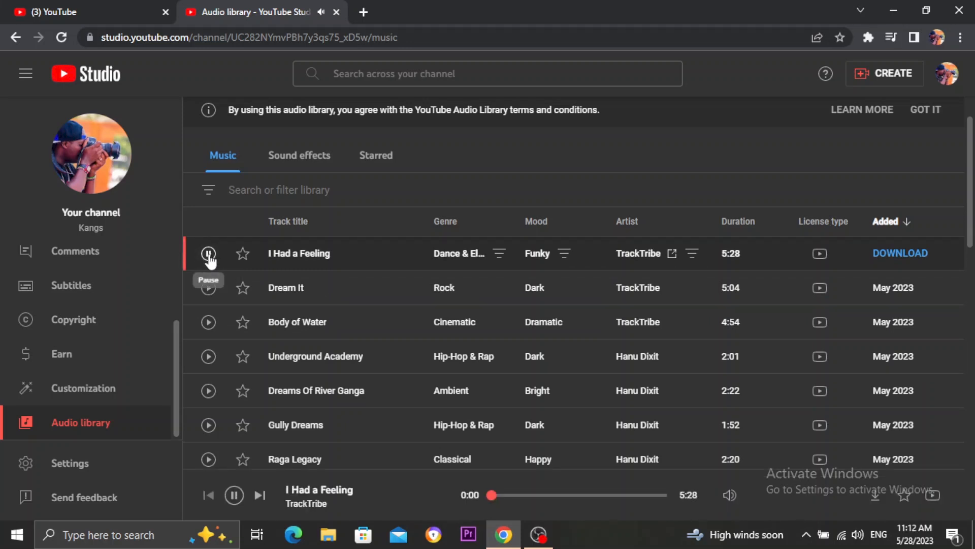
left_click(208, 254)
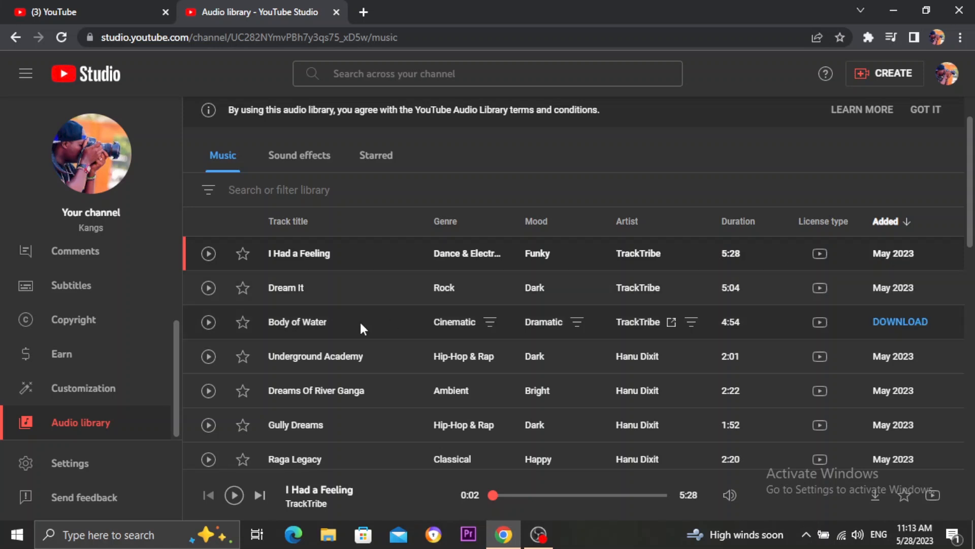
mouse_move(207, 288)
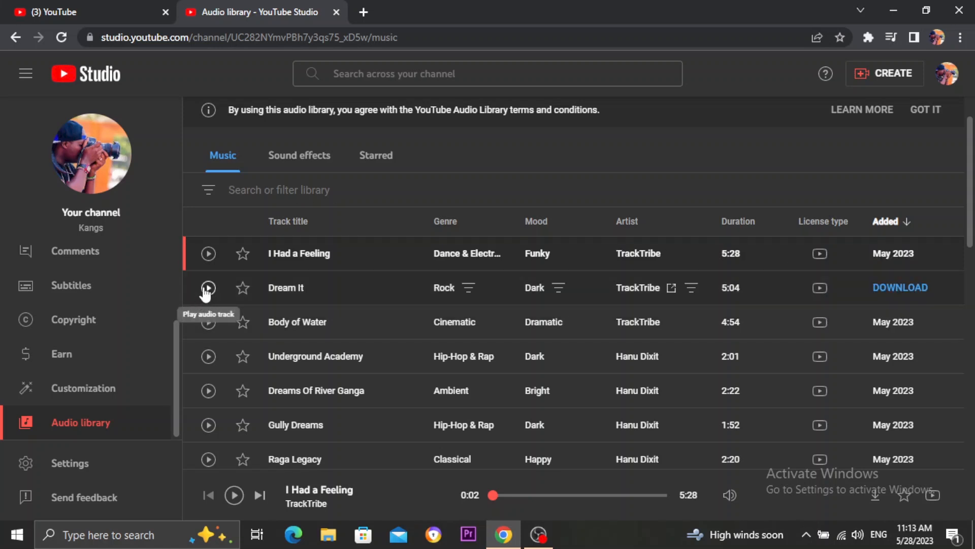
mouse_move(900, 292)
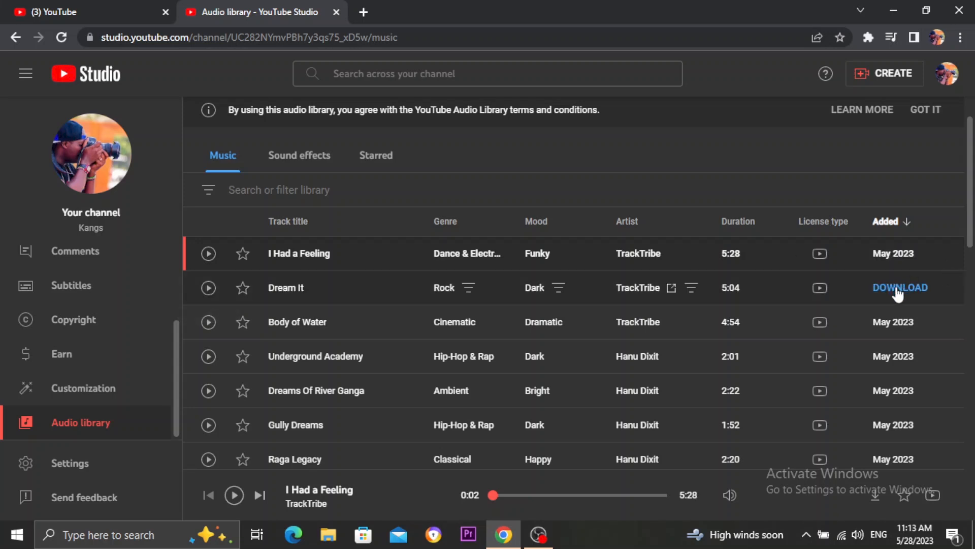
mouse_move(901, 298)
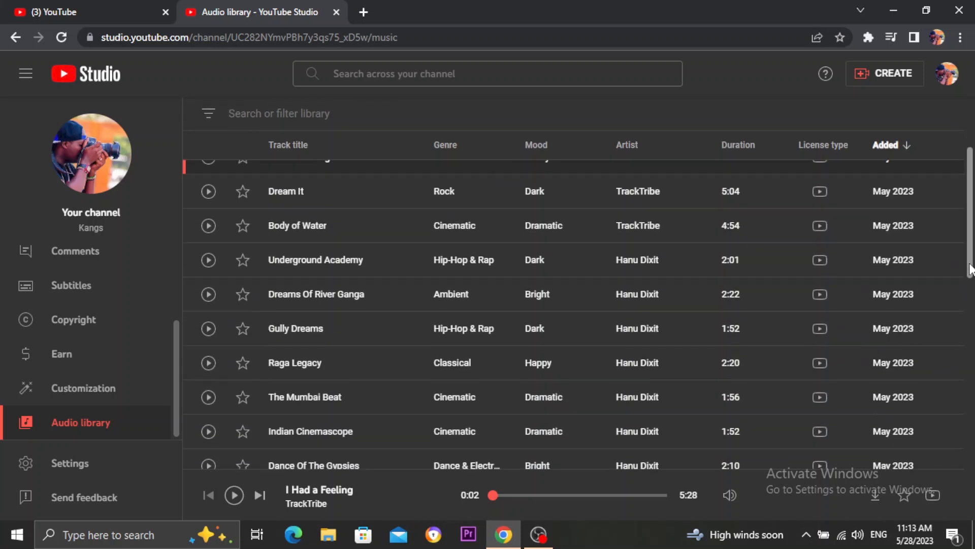
scroll("down", 3)
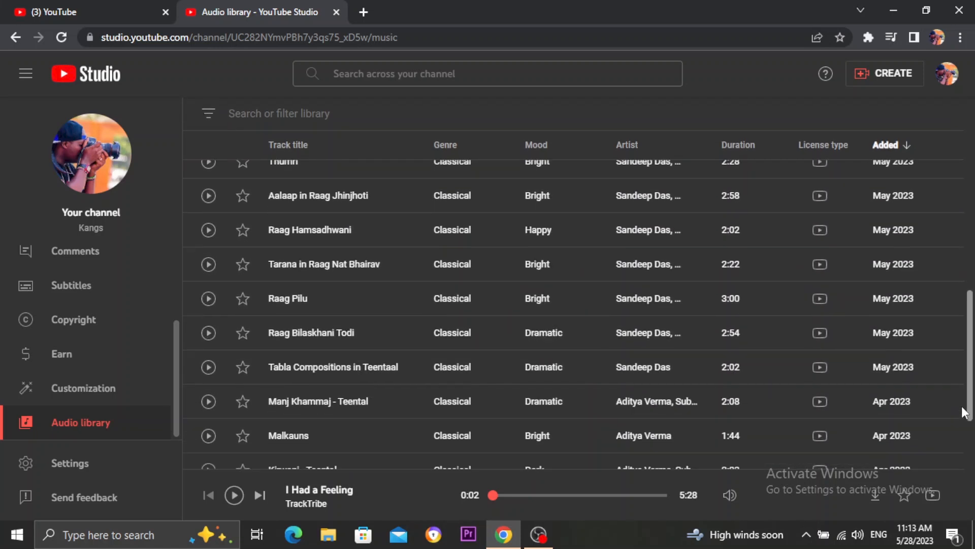
scroll("down", 3)
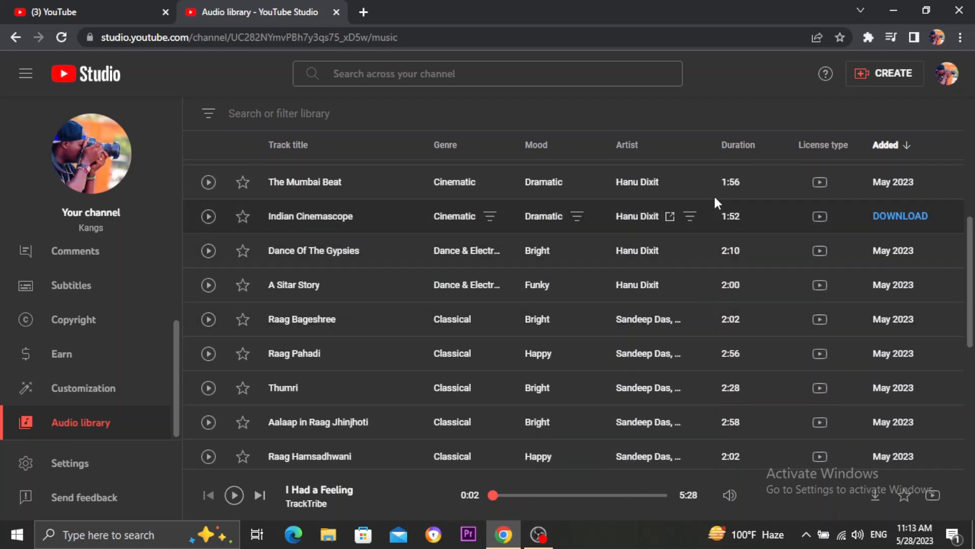
mouse_move(597, 231)
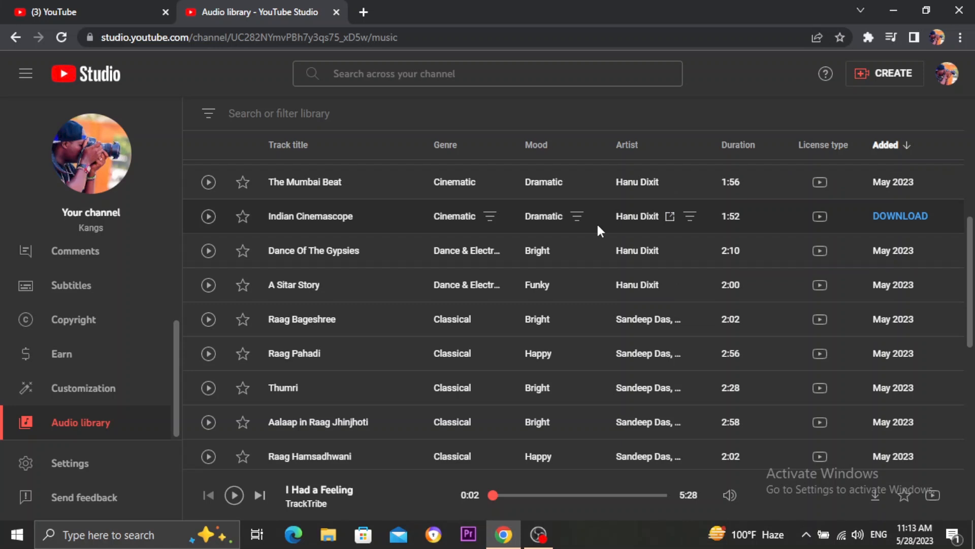